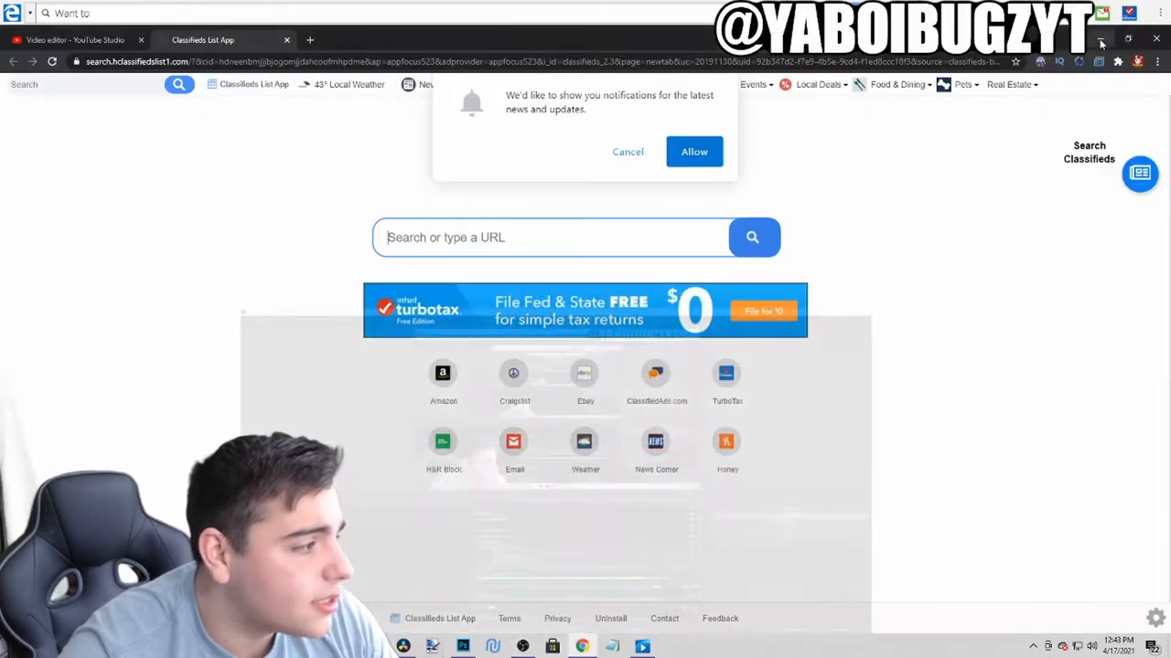
text(nba)
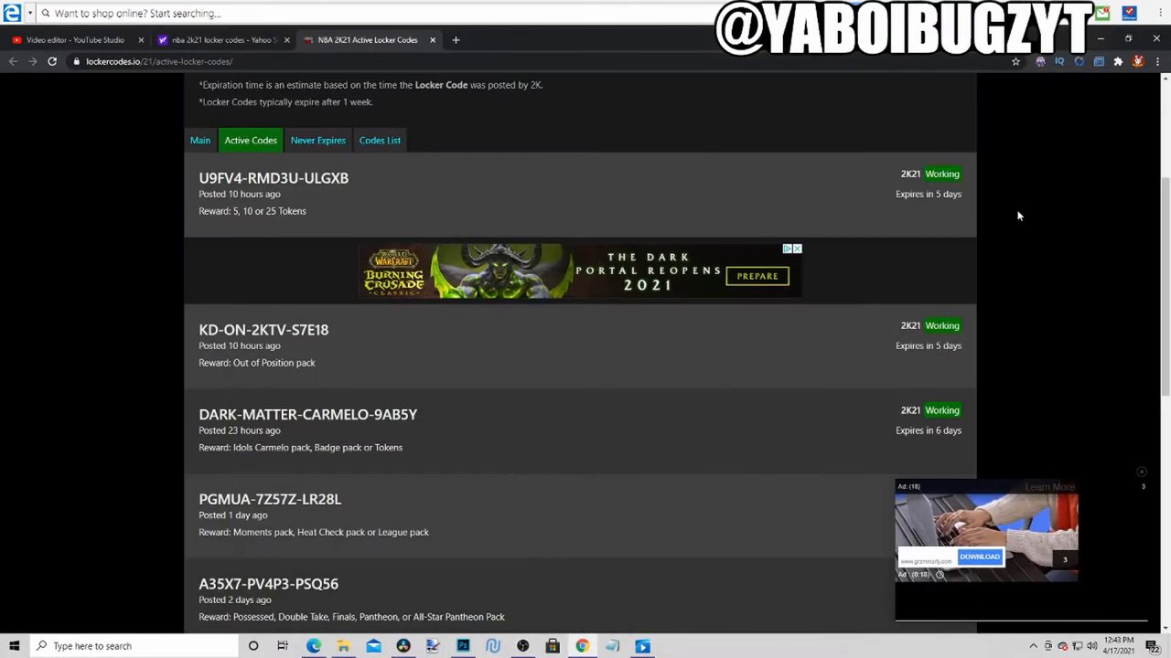
scroll(down, 3)
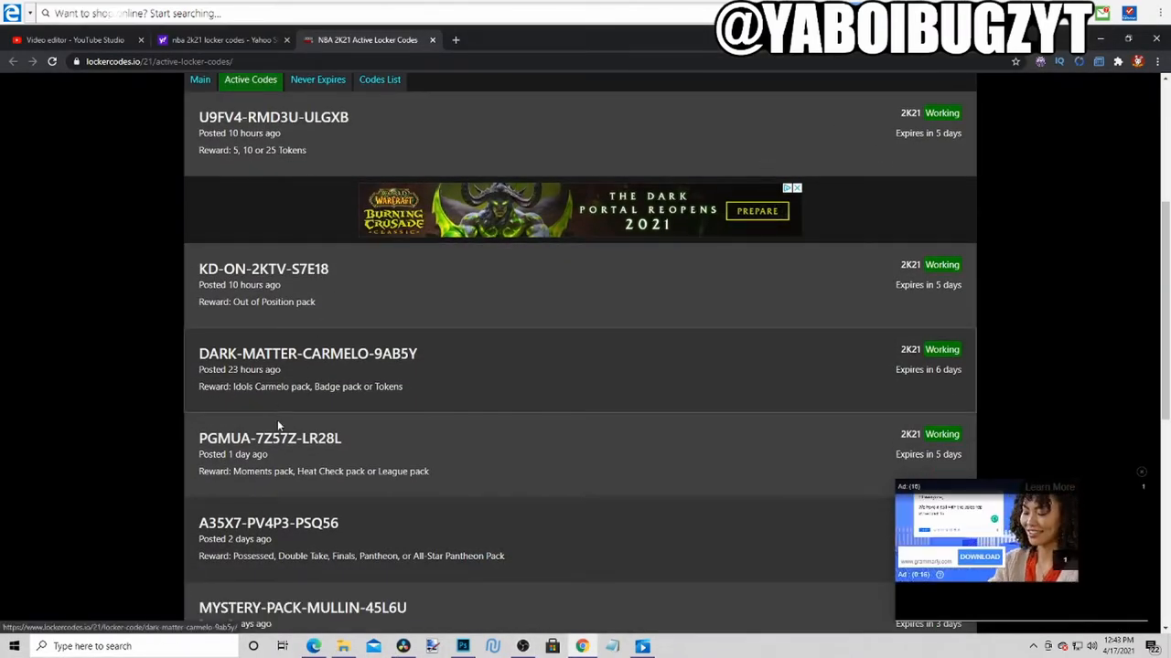
scroll(down, 3)
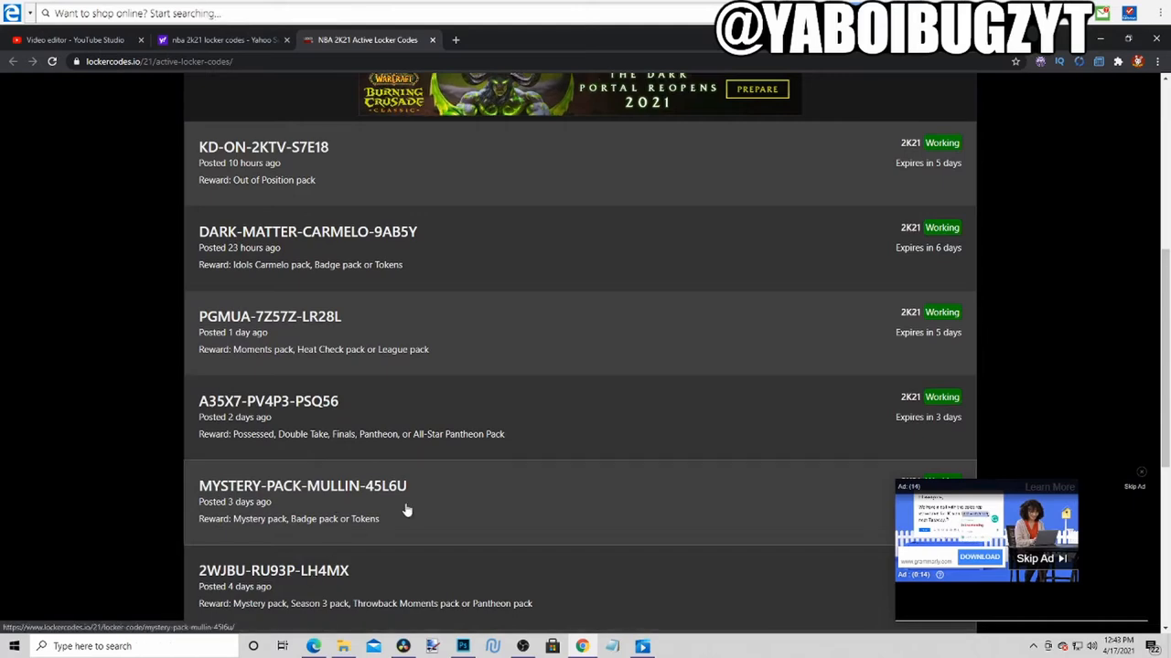
scroll(down, 3)
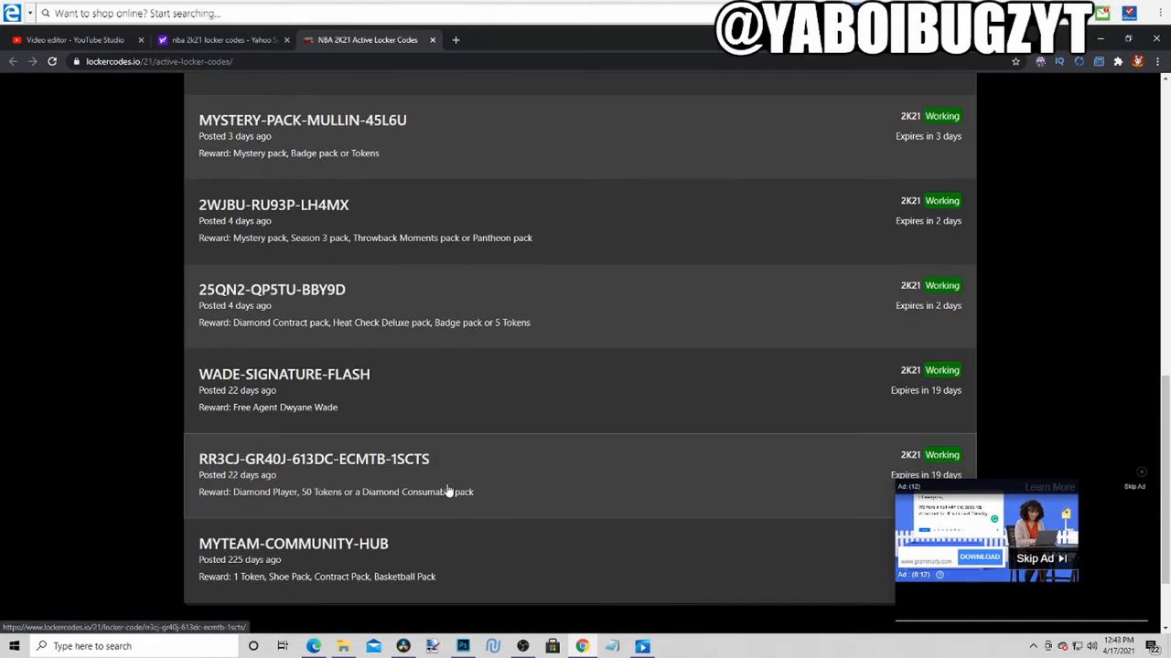
scroll(down, 3)
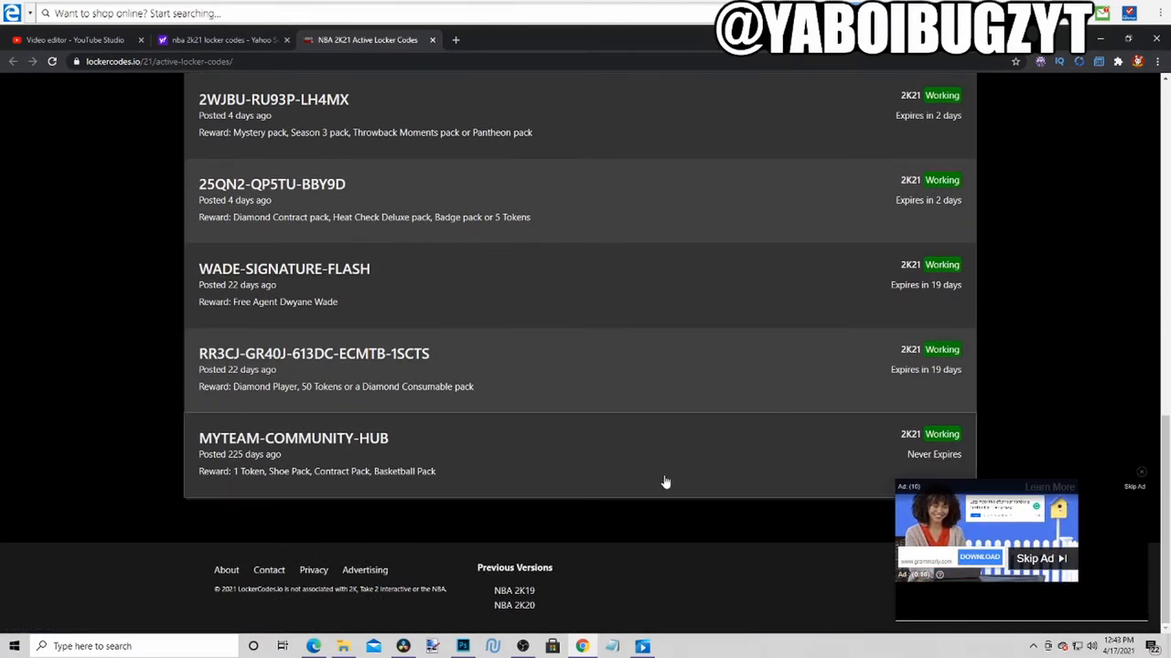
mouse_move(1148, 475)
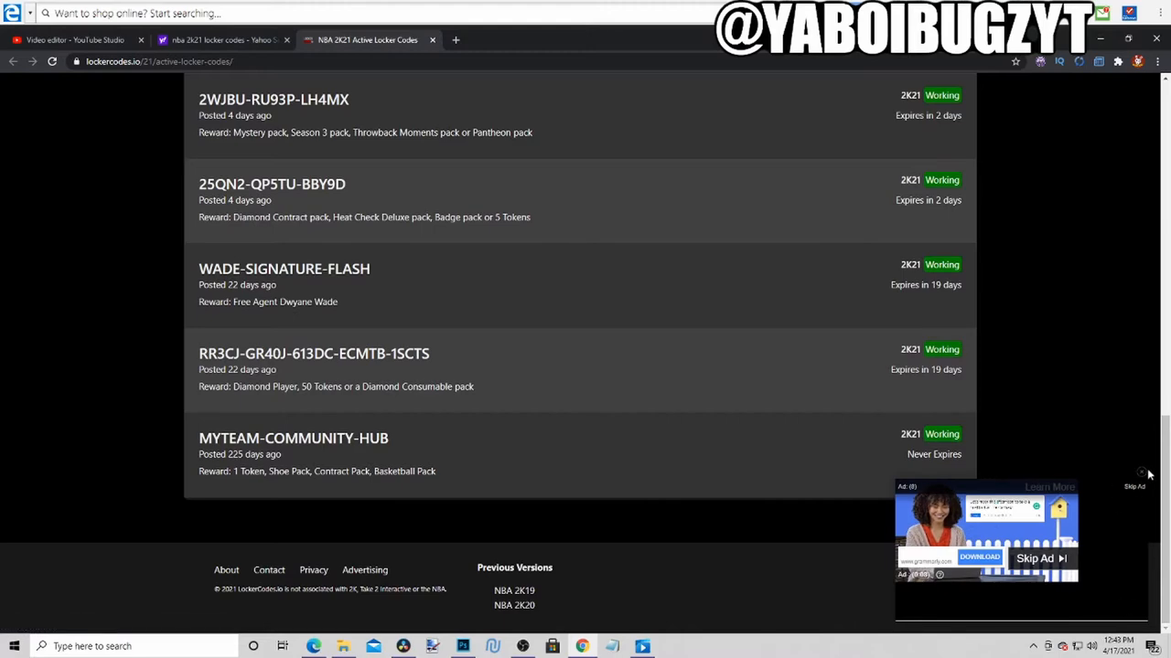
scroll(up, 3)
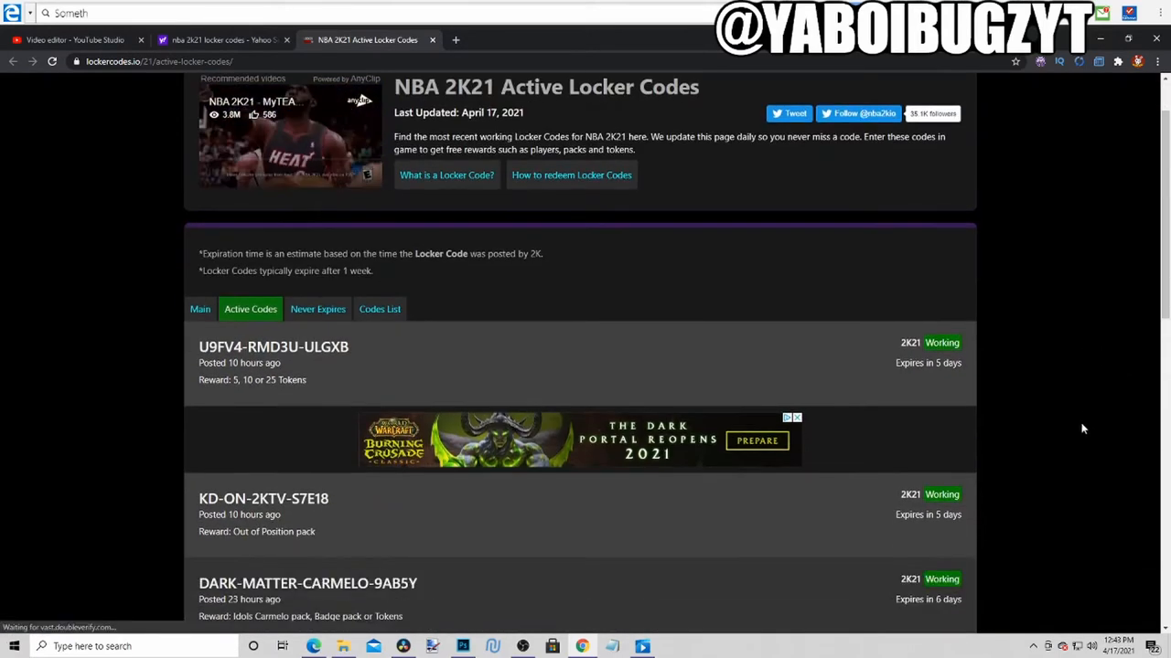
scroll(down, 3)
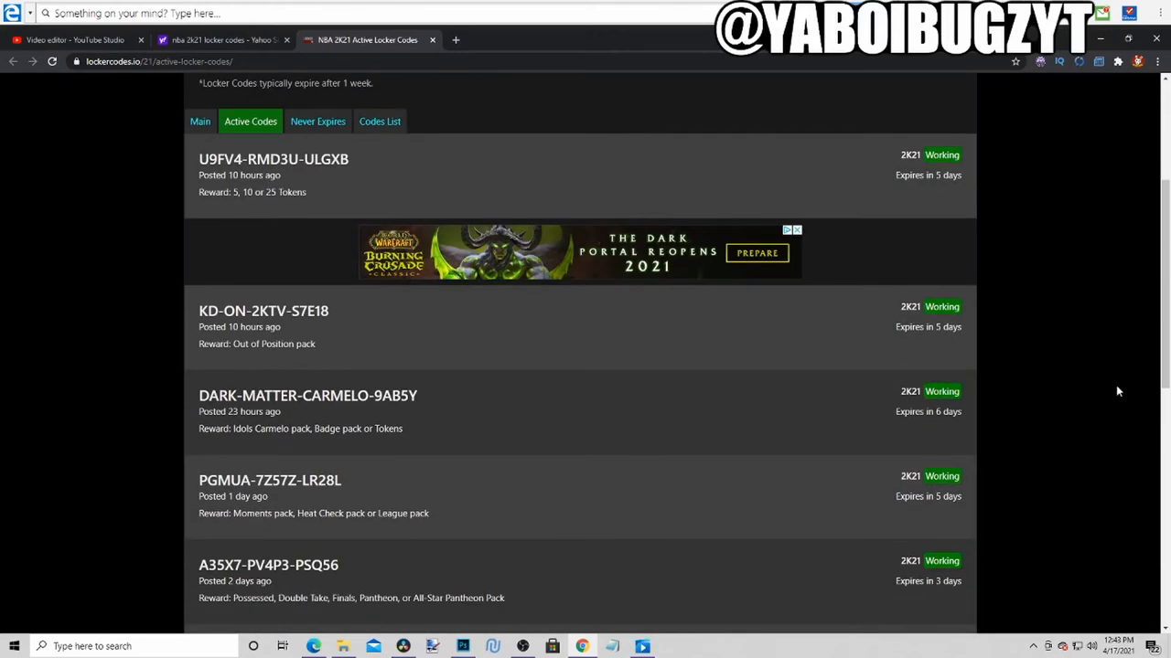
mouse_move(319, 339)
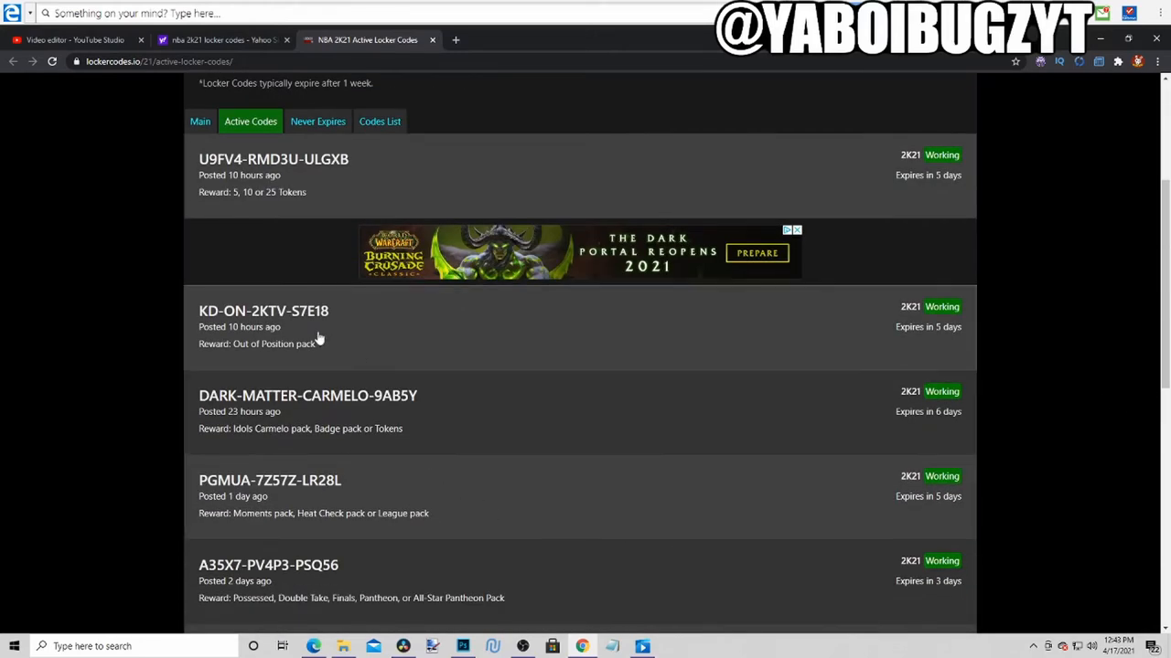
mouse_move(300, 360)
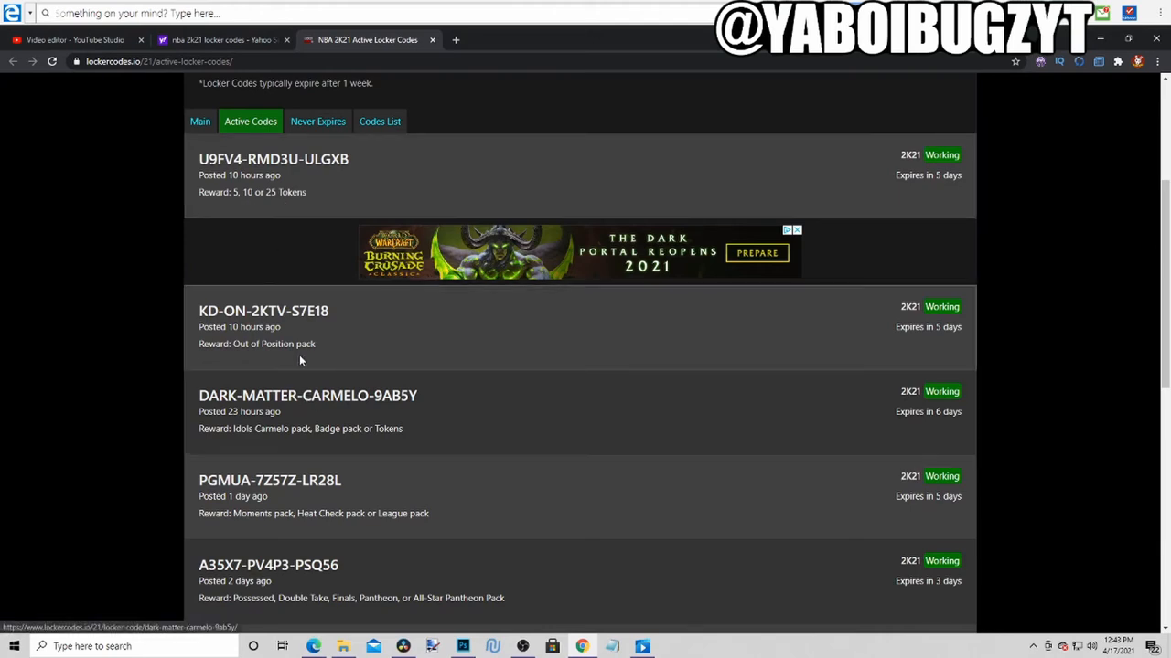
scroll(down, 3)
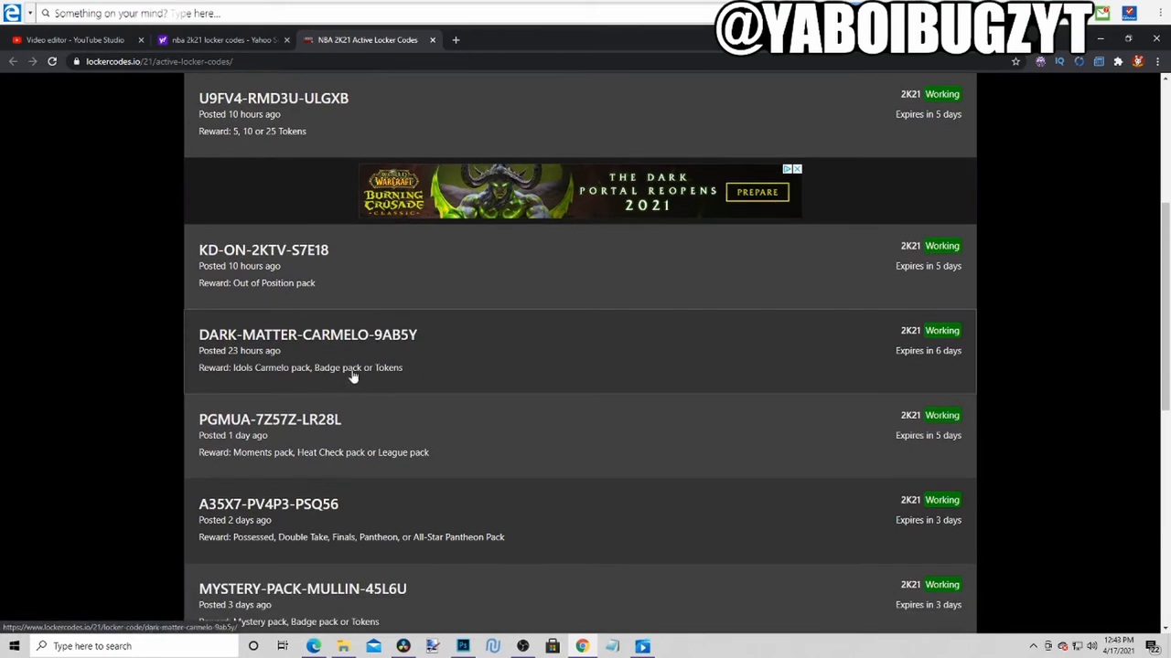
scroll(down, 3)
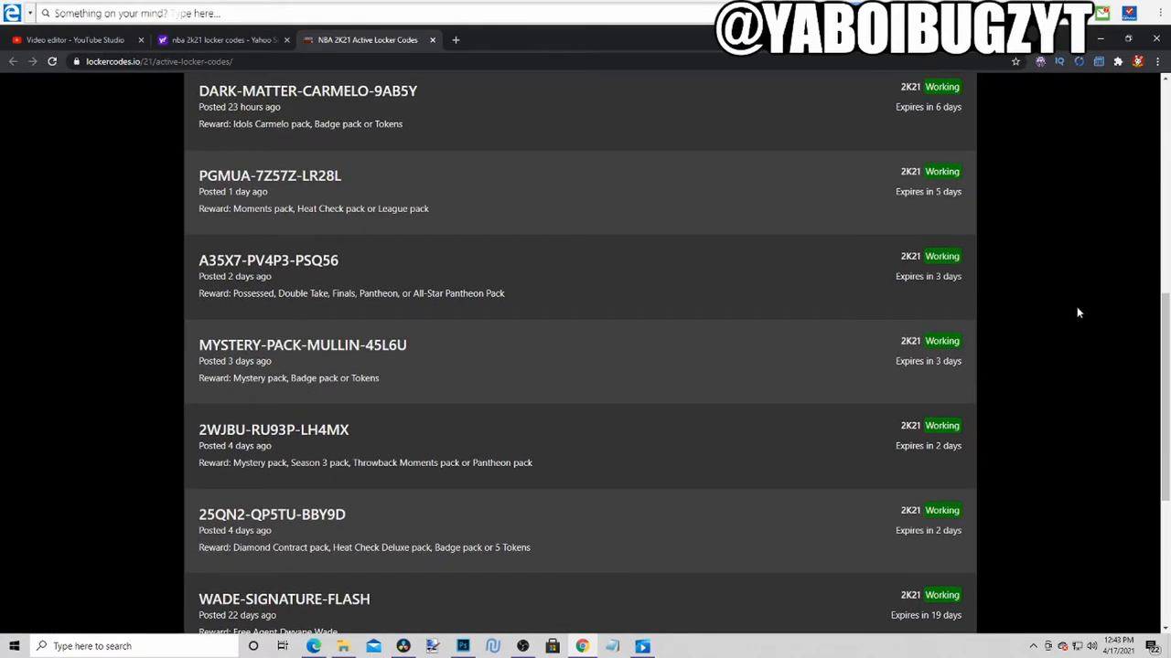
mouse_move(1064, 304)
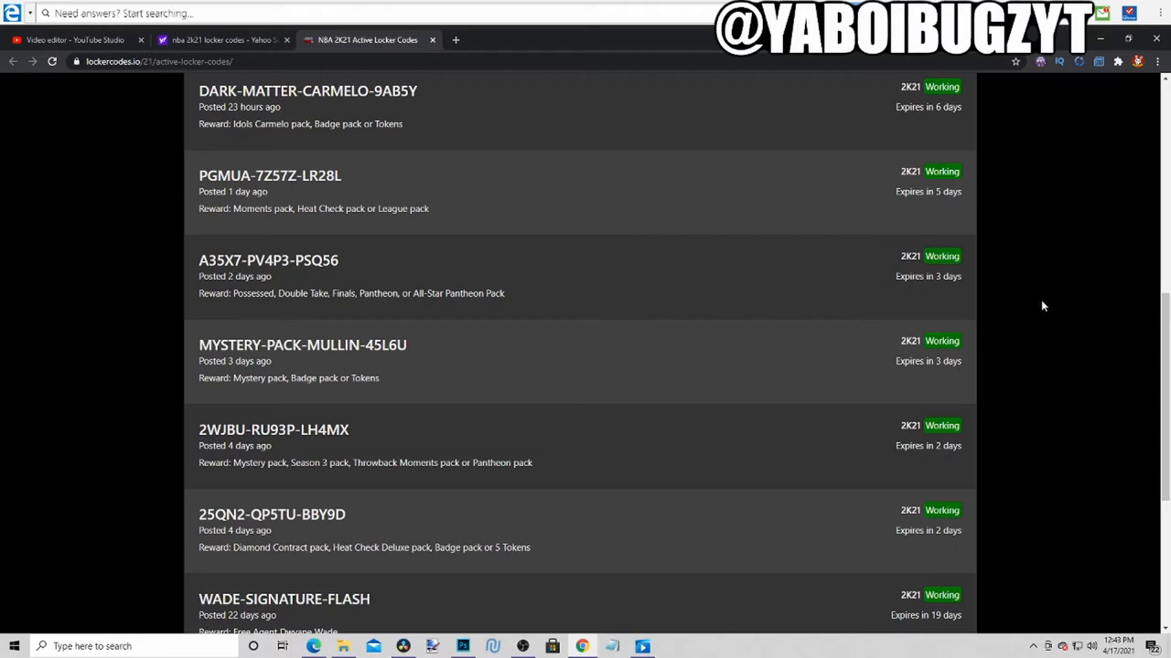
scroll(down, 3)
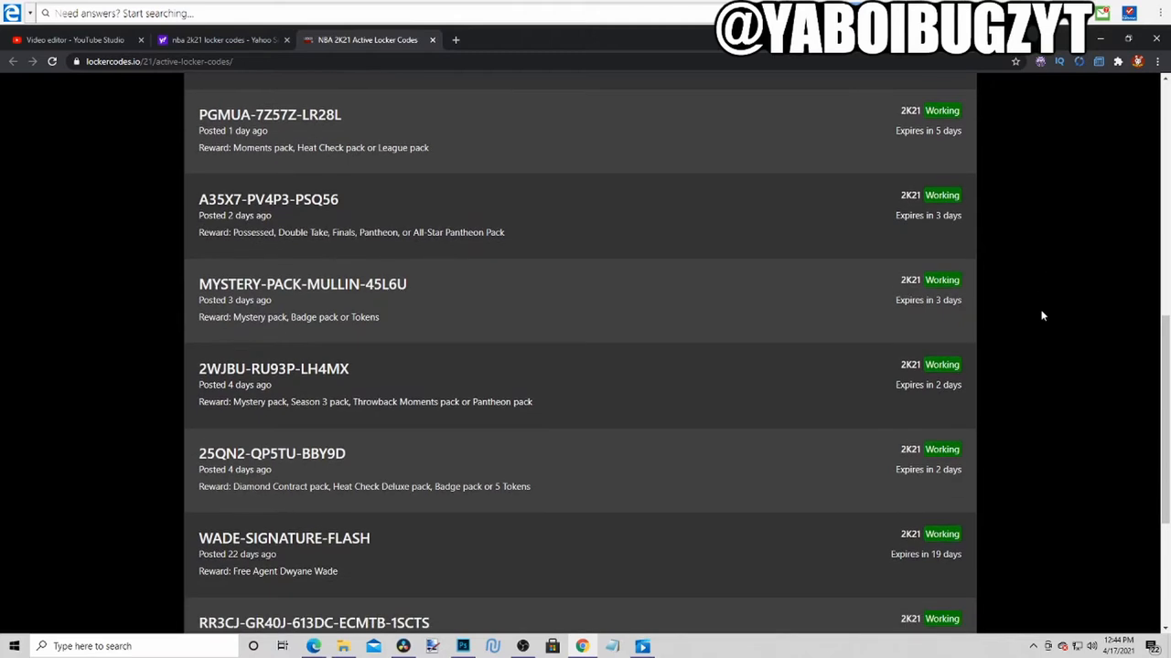
scroll(down, 3)
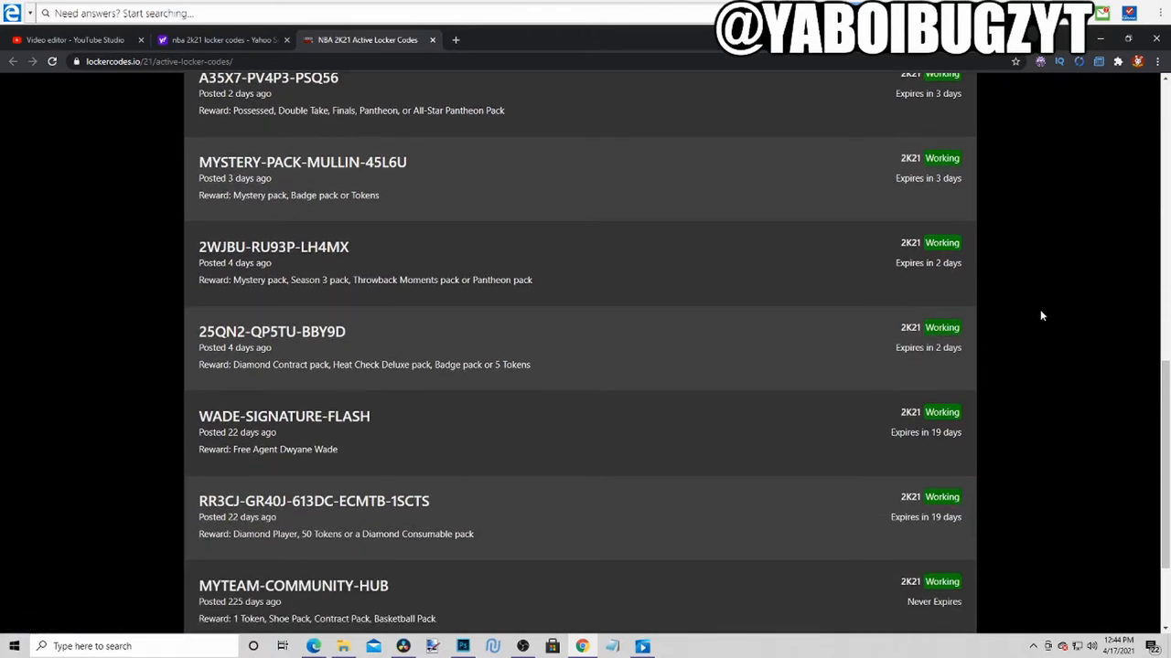
mouse_move(1011, 311)
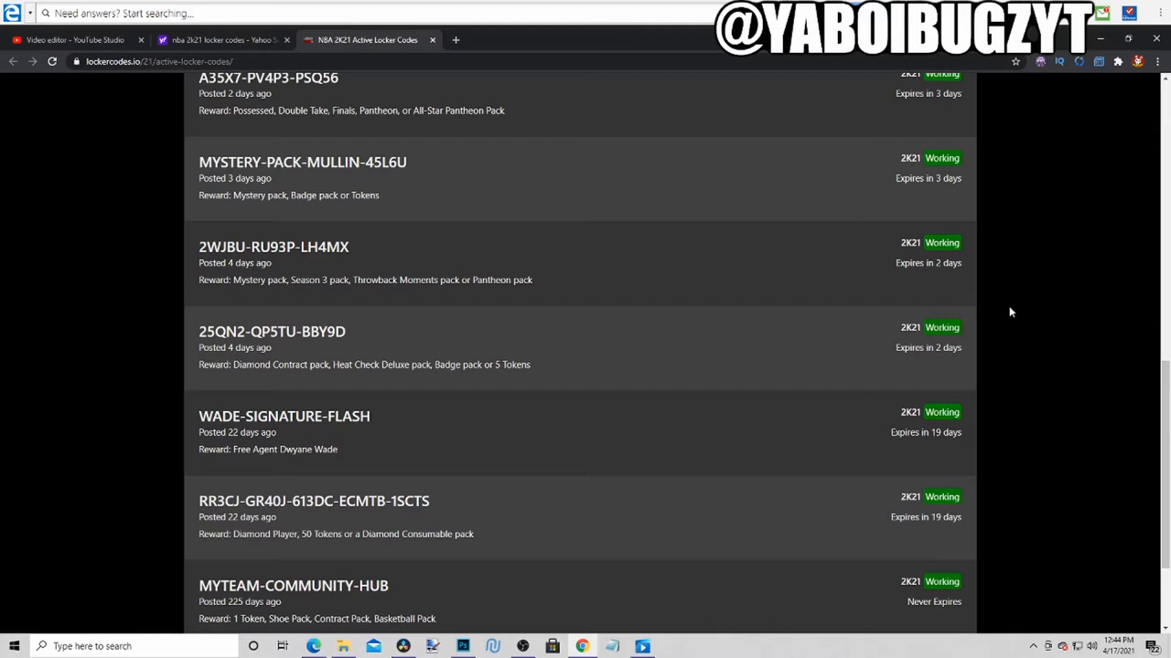
mouse_move(1040, 315)
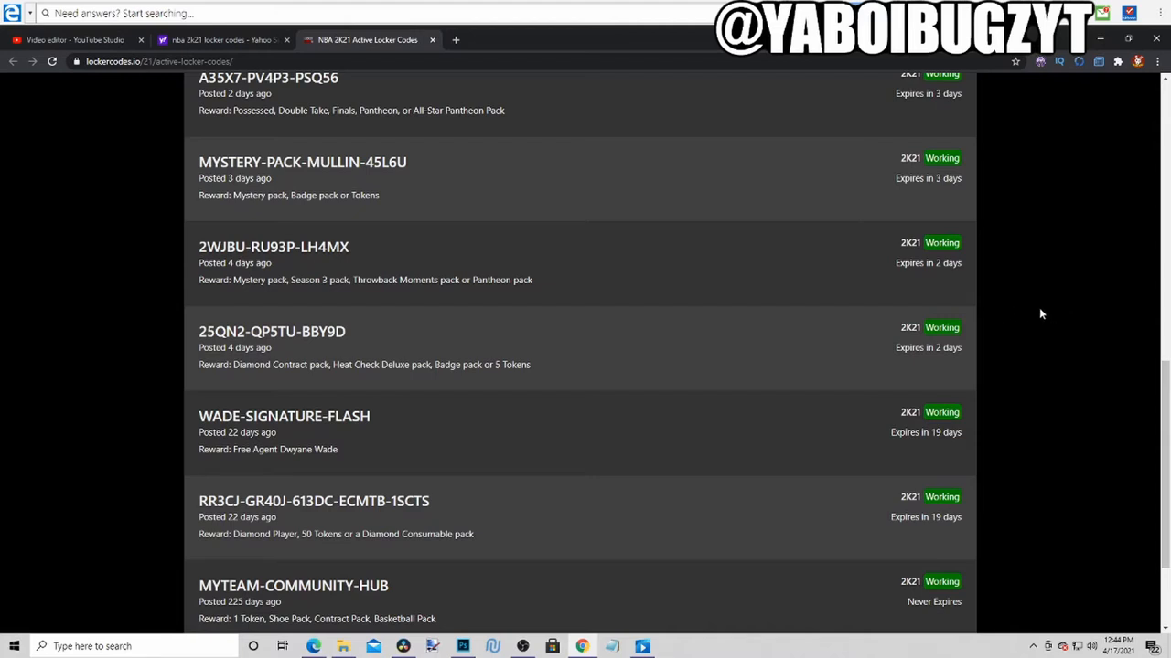
mouse_move(1034, 308)
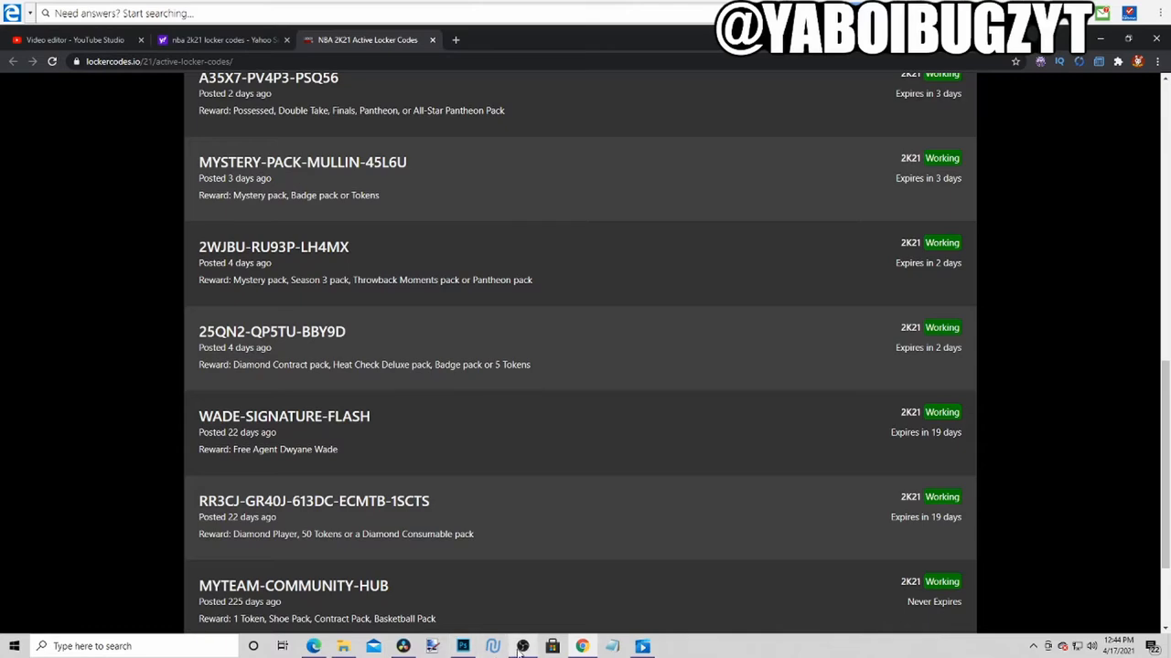
scroll(down, 3)
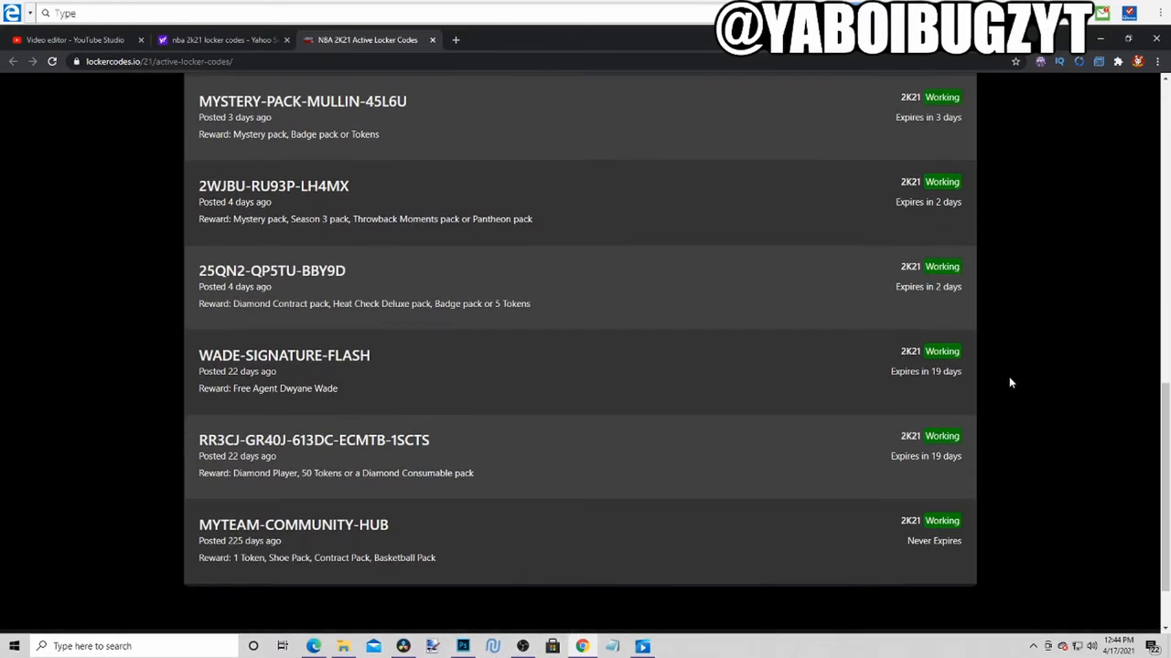
scroll(up, 3)
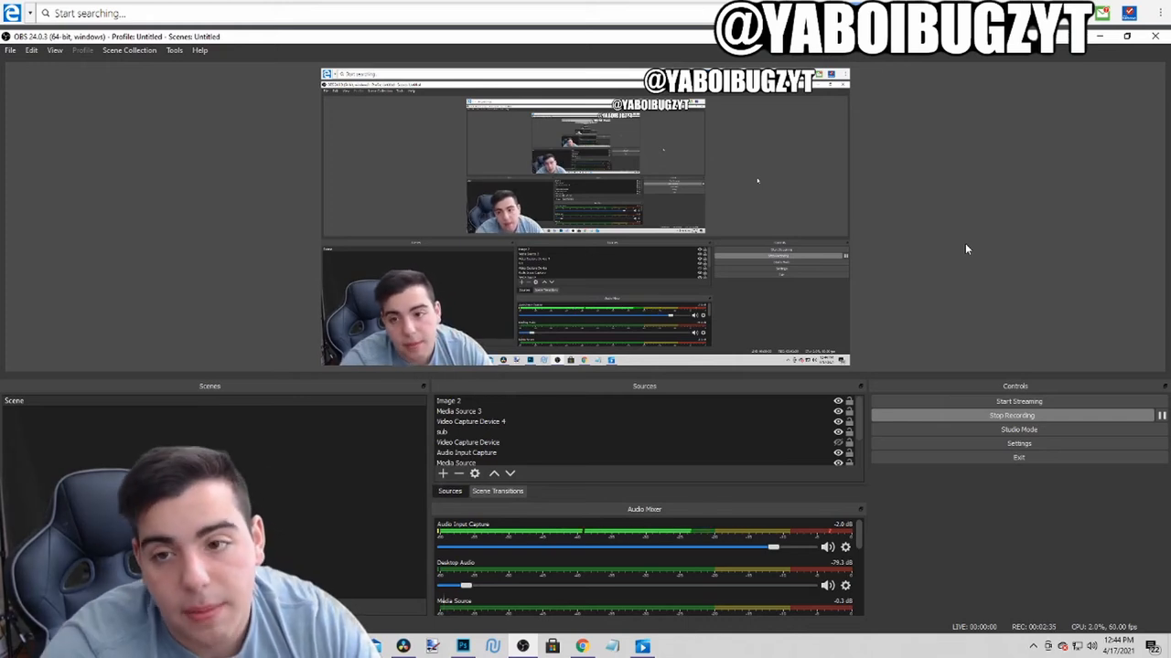
mouse_move(956, 239)
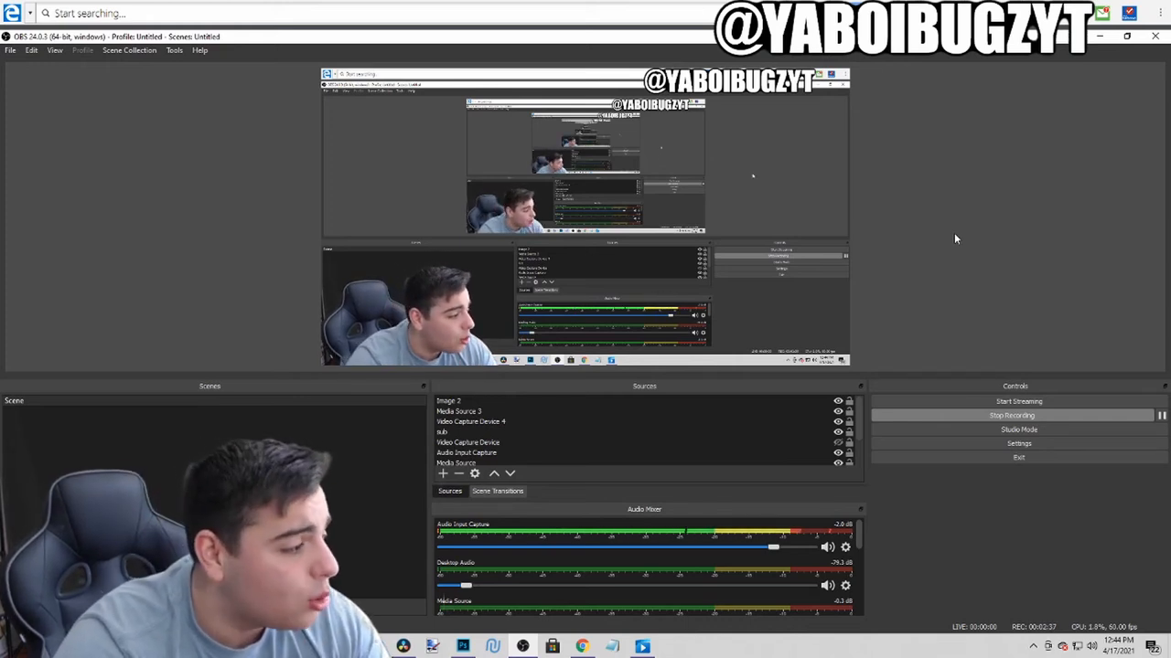